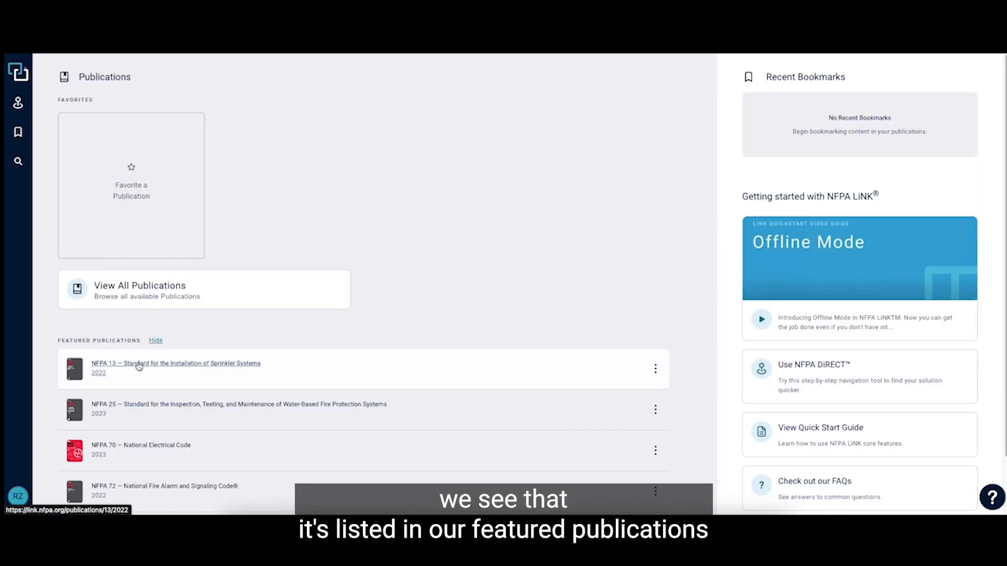
# - Open the NFPA 13 (2022) publication and scroll its contents down to Chapter 28
pyautogui.click(175, 364)
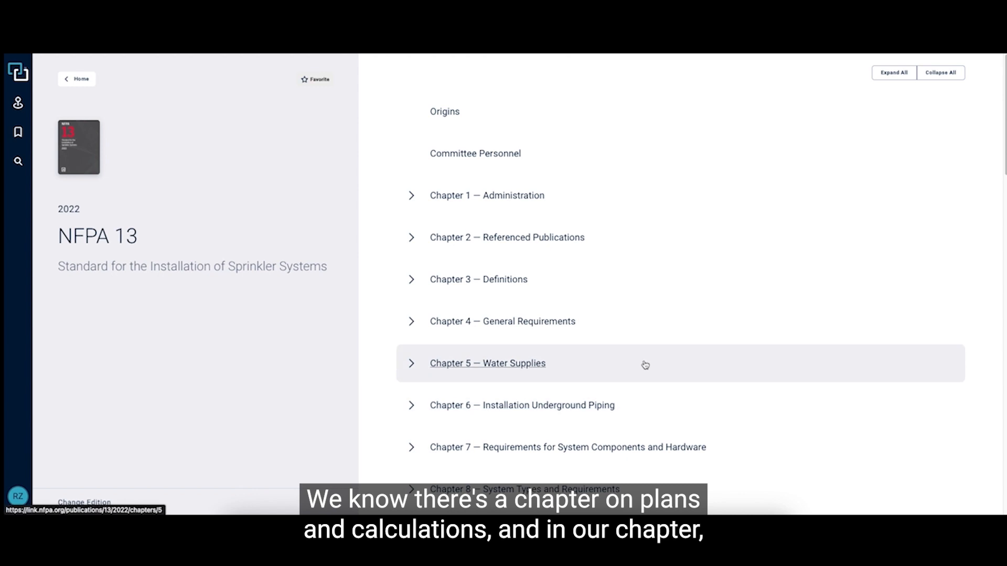
pyautogui.scroll(-3)
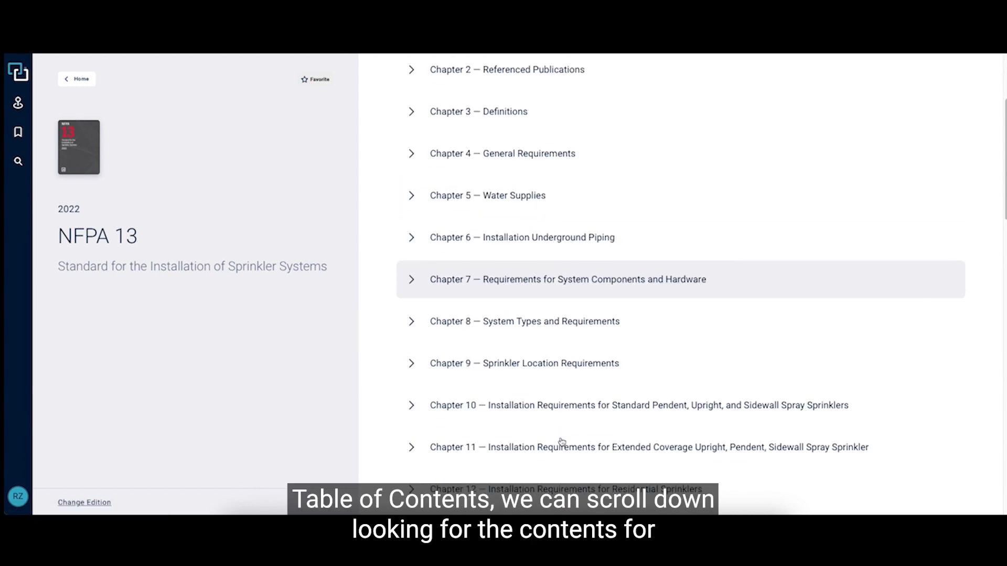
pyautogui.scroll(-3)
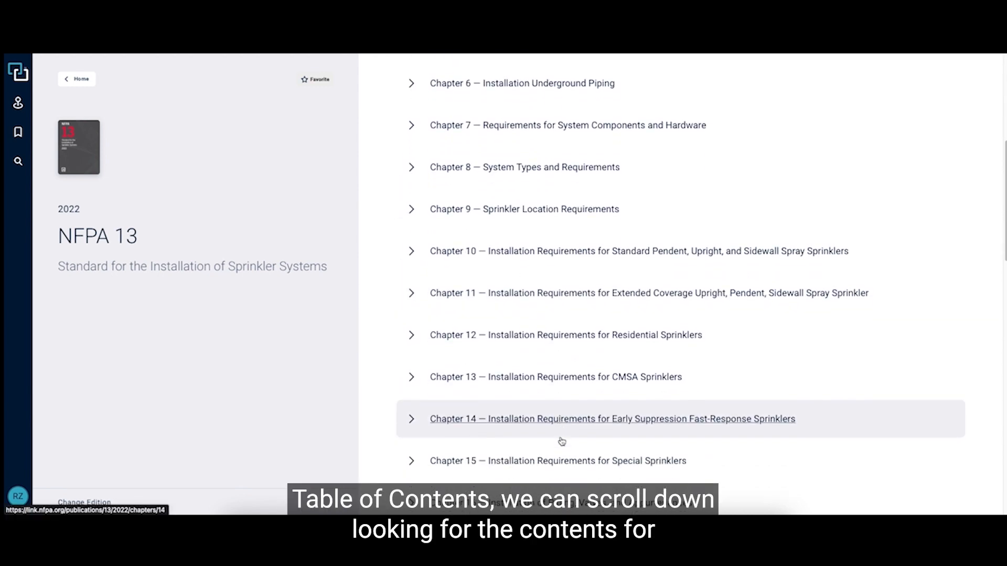
pyautogui.scroll(-3)
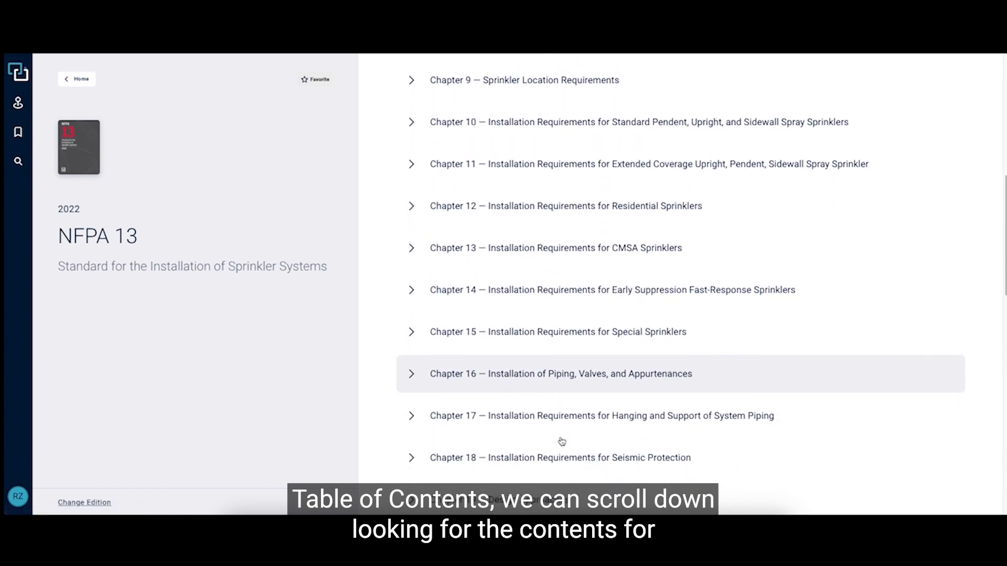
pyautogui.scroll(-3)
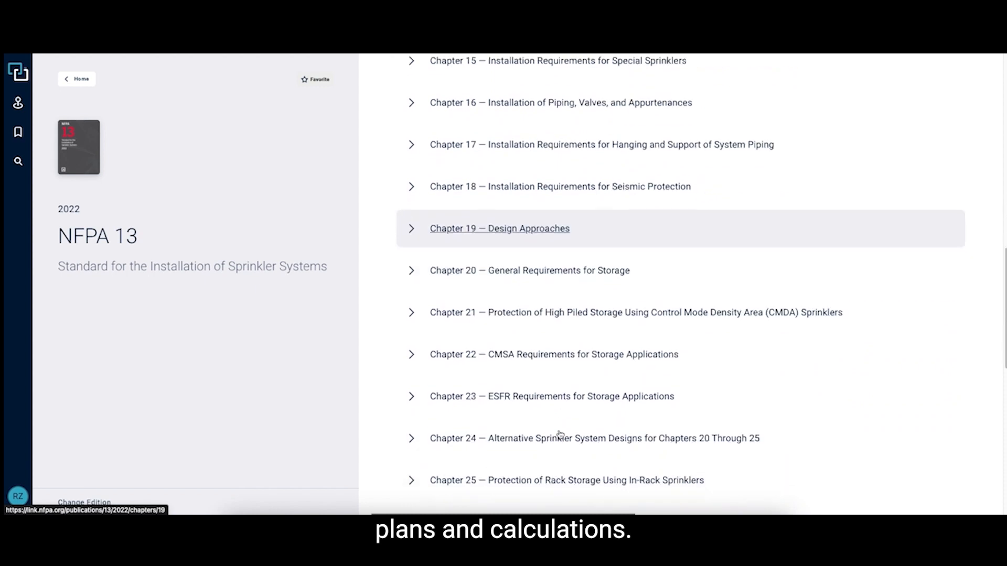
pyautogui.scroll(-3)
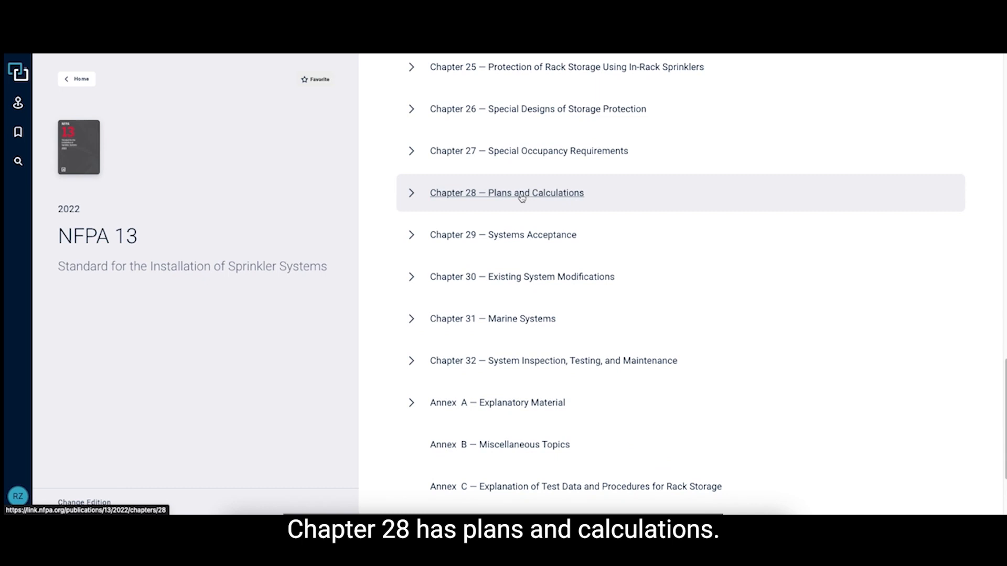
# - Open Chapter 28 — Plans and Calculations at section 28.1 Working Plans
pyautogui.click(506, 193)
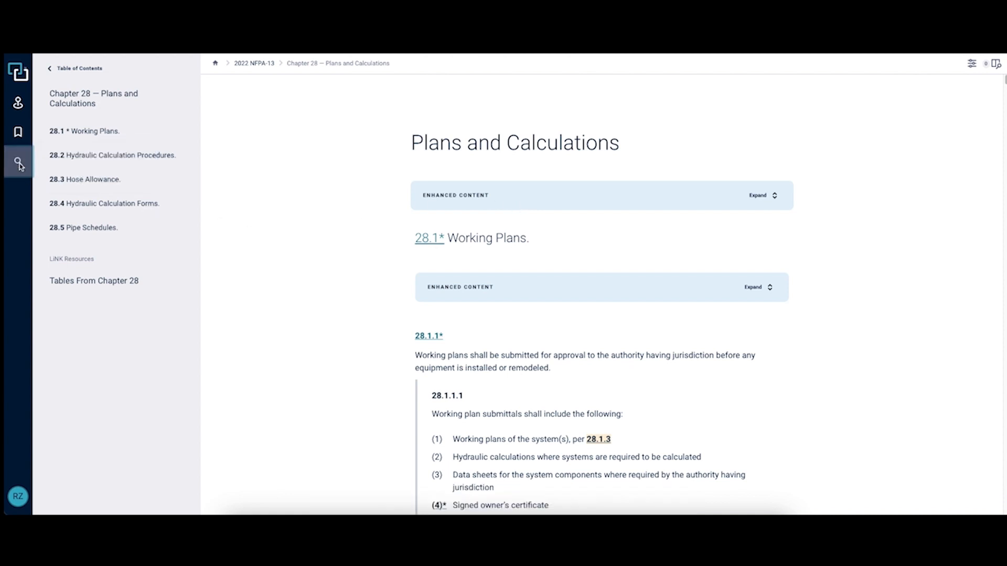
# - Search Chapter 28 for 'Density/Area'
pyautogui.click(18, 161)
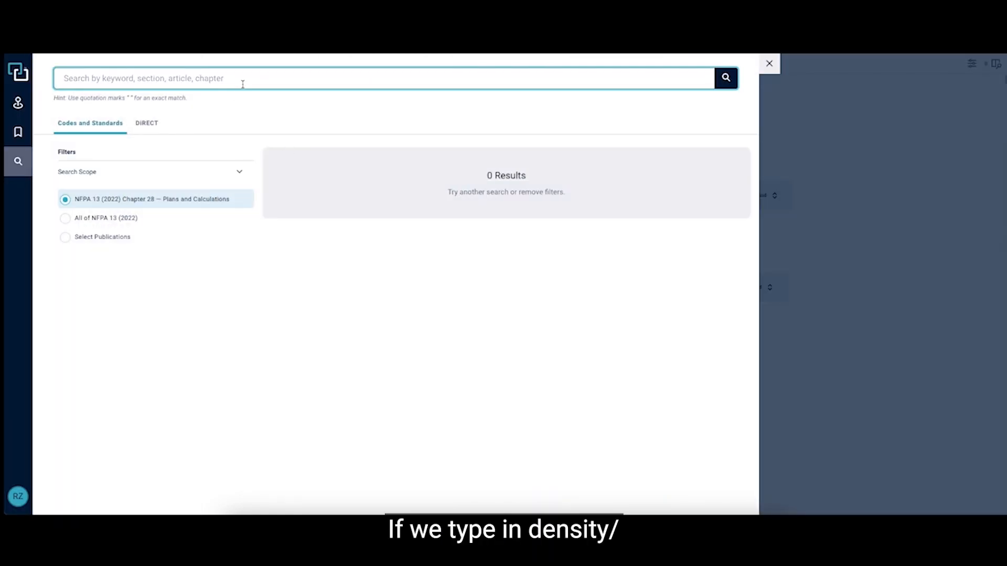
pyautogui.write('Density/Area')
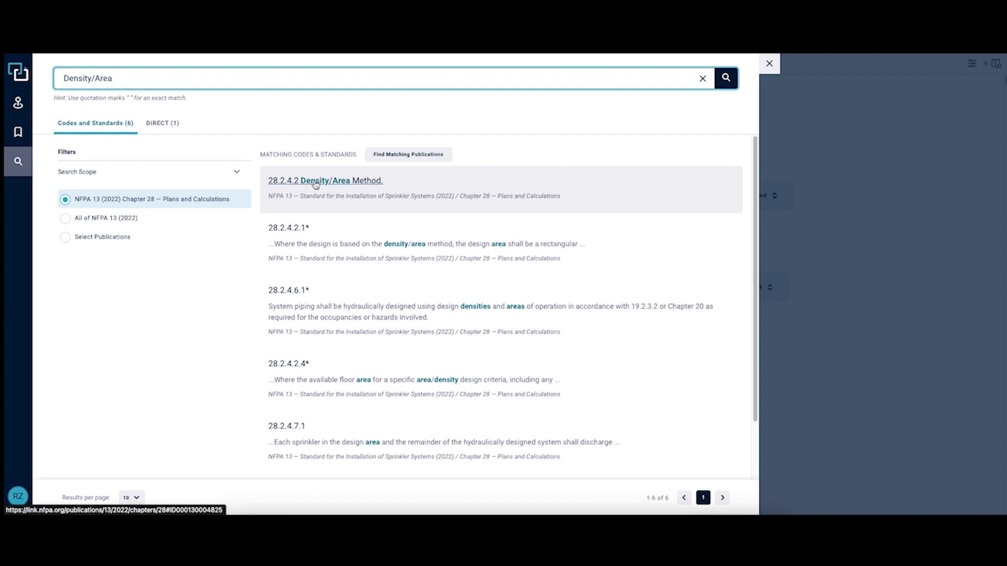
# - Open the 28.2.4.2 Density/Area Method result at 28.2.4.2.1
pyautogui.click(325, 180)
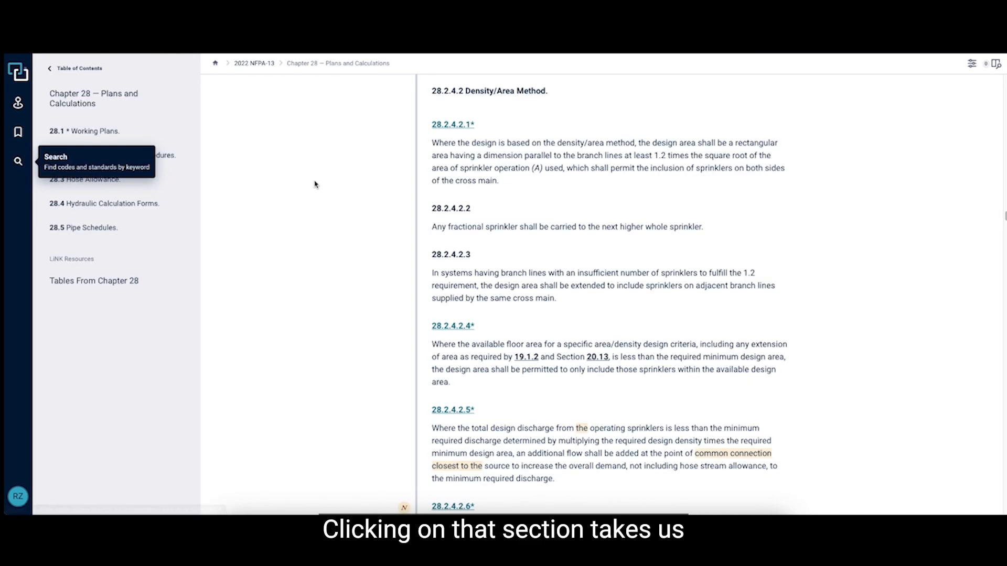
pyautogui.click(452, 124)
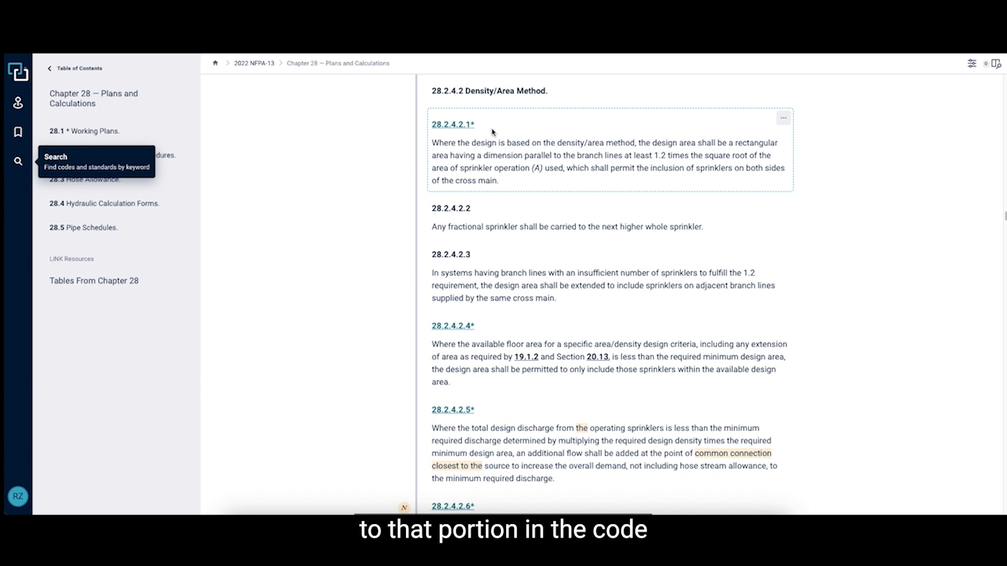
pyautogui.moveTo(503, 180)
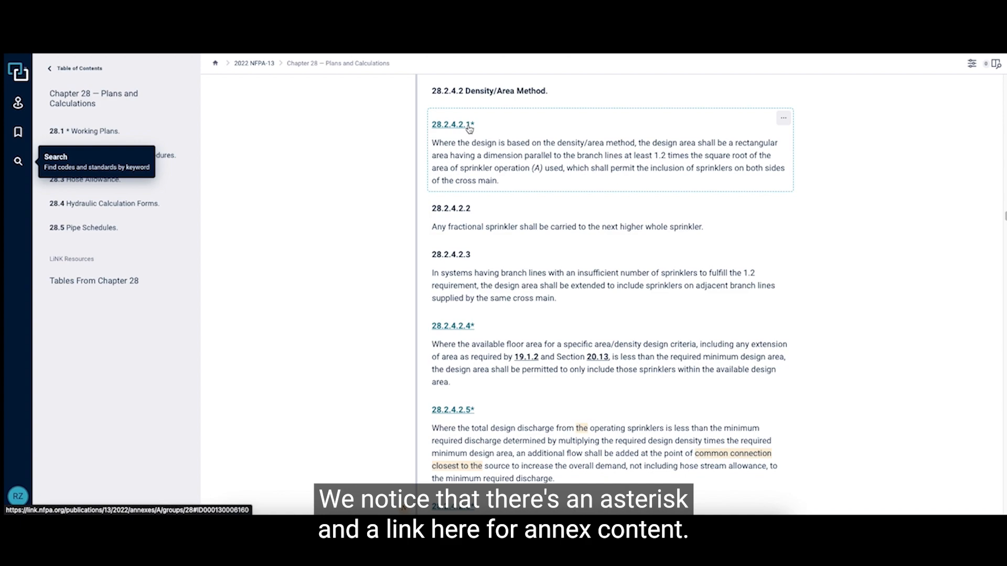
# - Show the 28.2.4.2.1 annex note on 'rectangular' with Figure A.28.2.4.2.1
pyautogui.click(452, 124)
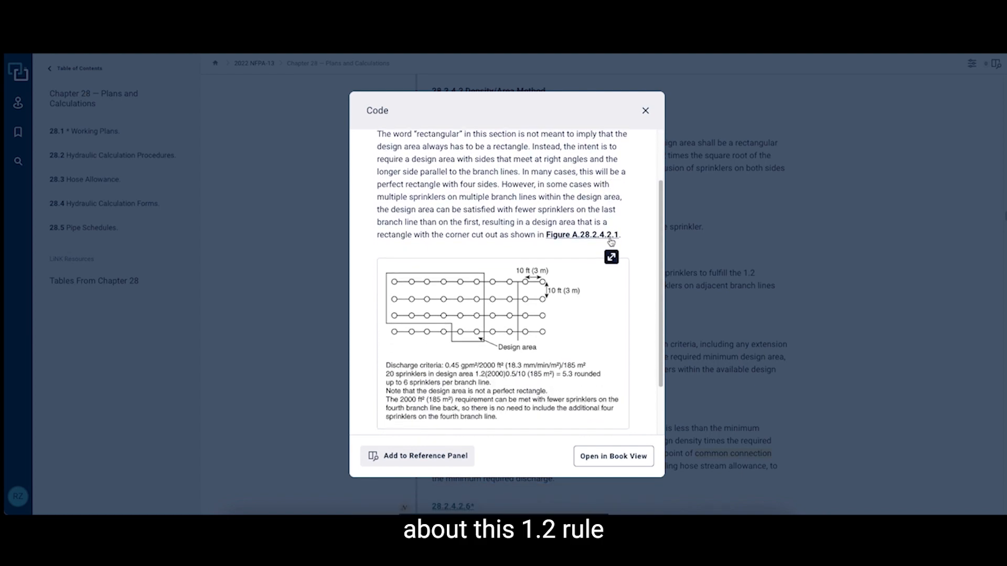
pyautogui.moveTo(629, 226)
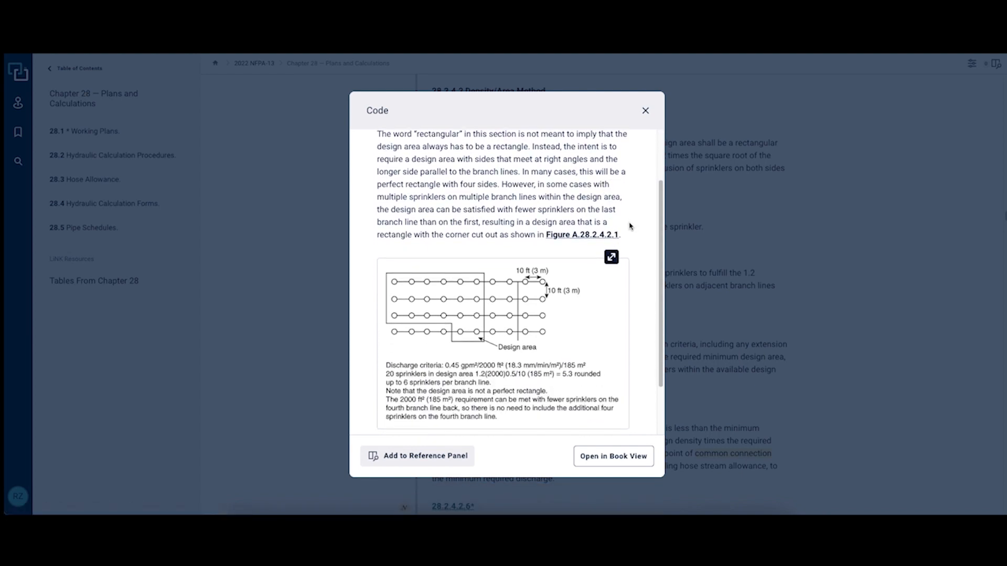